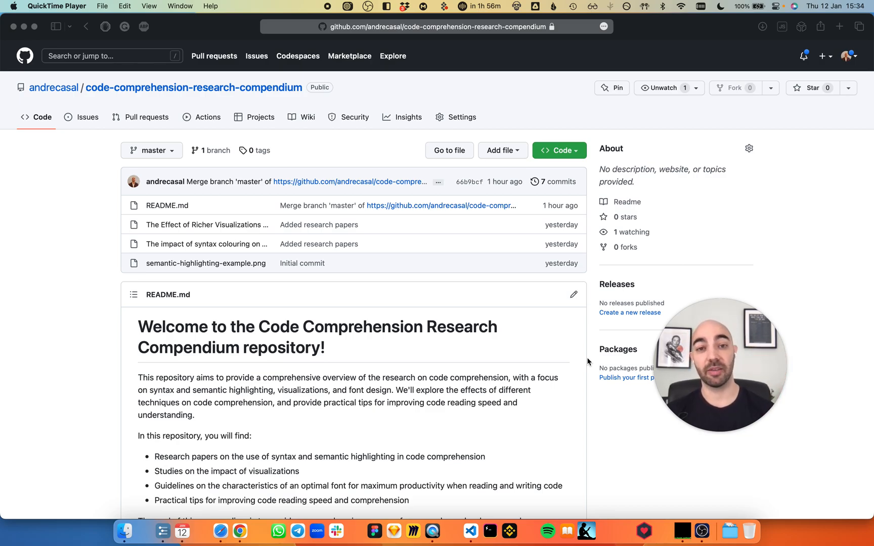
# Step: Scroll the repository README down through highlighting to the Visualizations and font characteristics sections
pyautogui.scroll(-3)
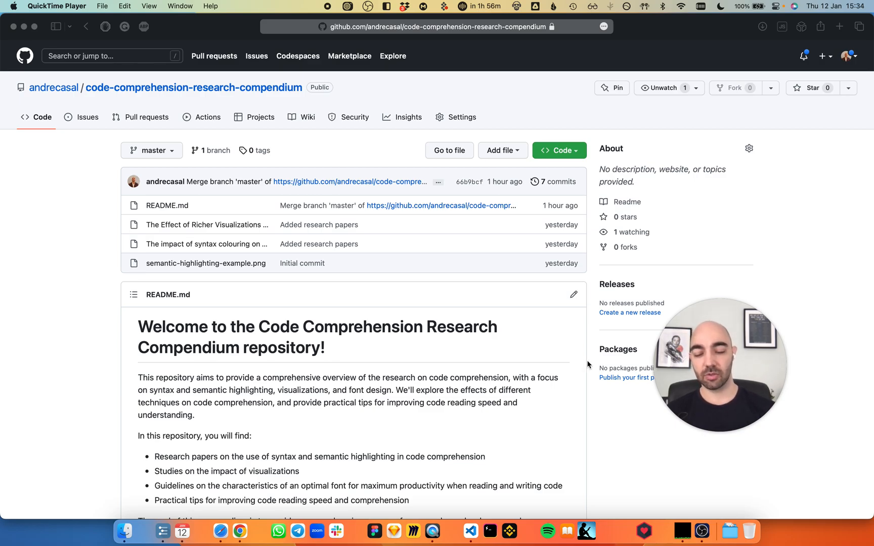
pyautogui.scroll(-3)
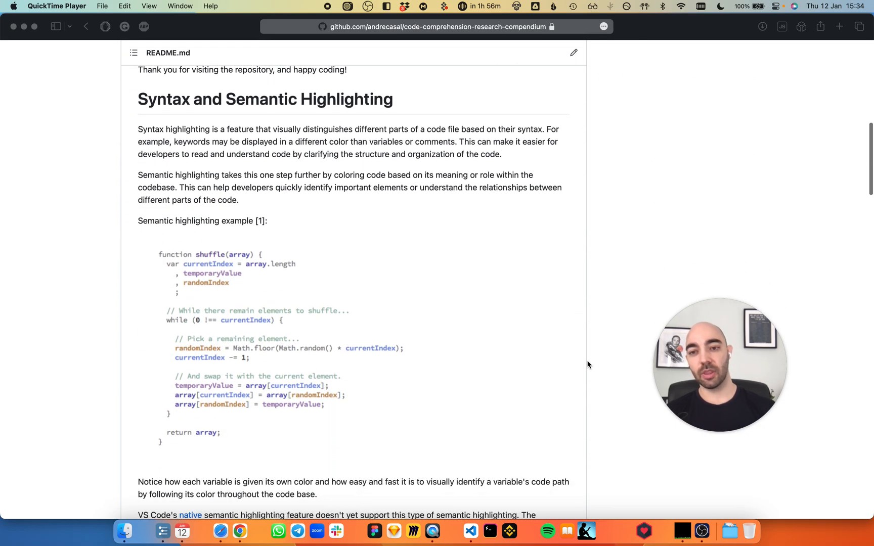
pyautogui.scroll(-3)
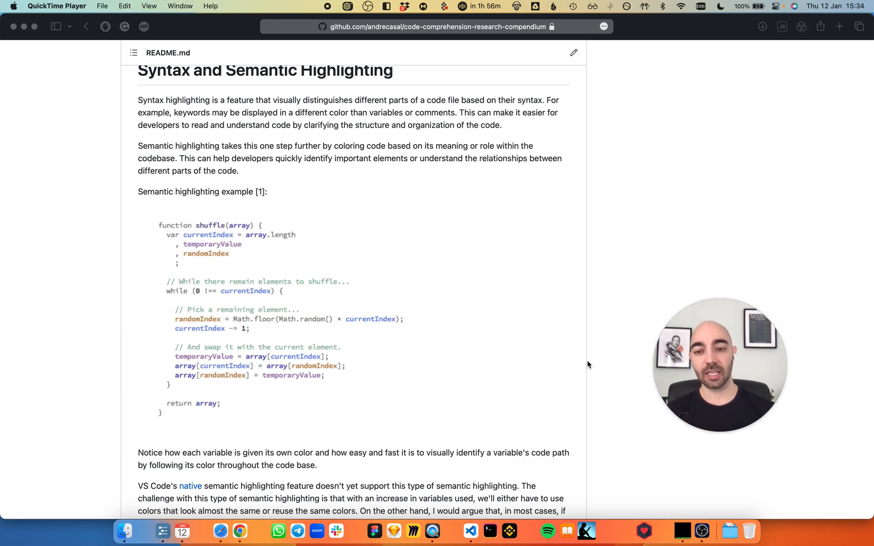
pyautogui.scroll(-3)
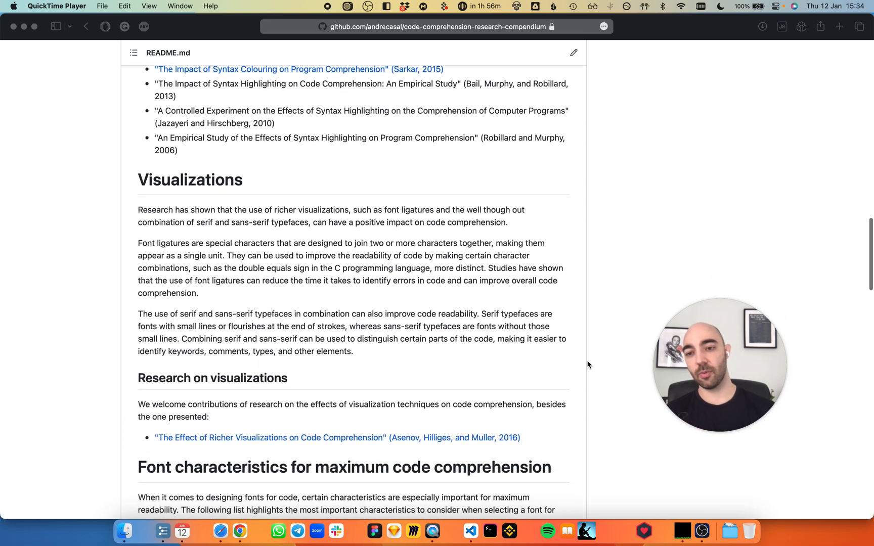
pyautogui.scroll(-3)
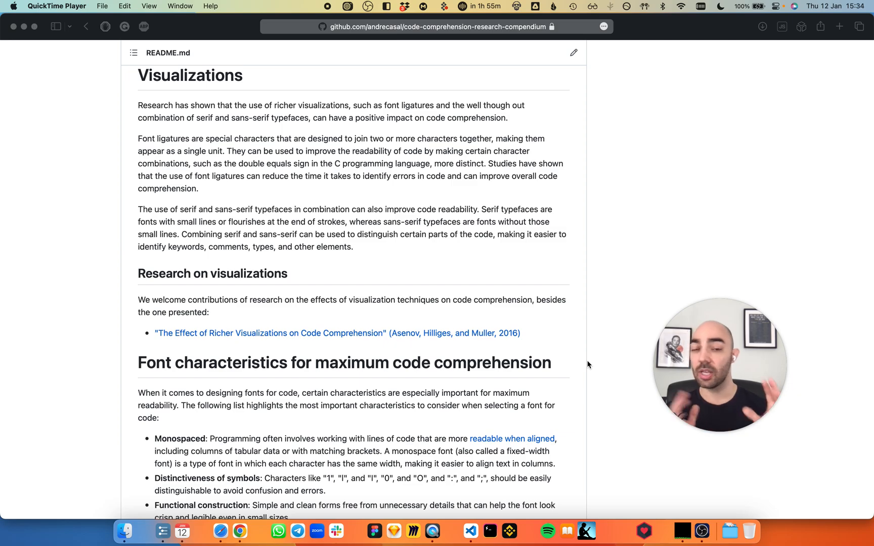
pyautogui.click(471, 530)
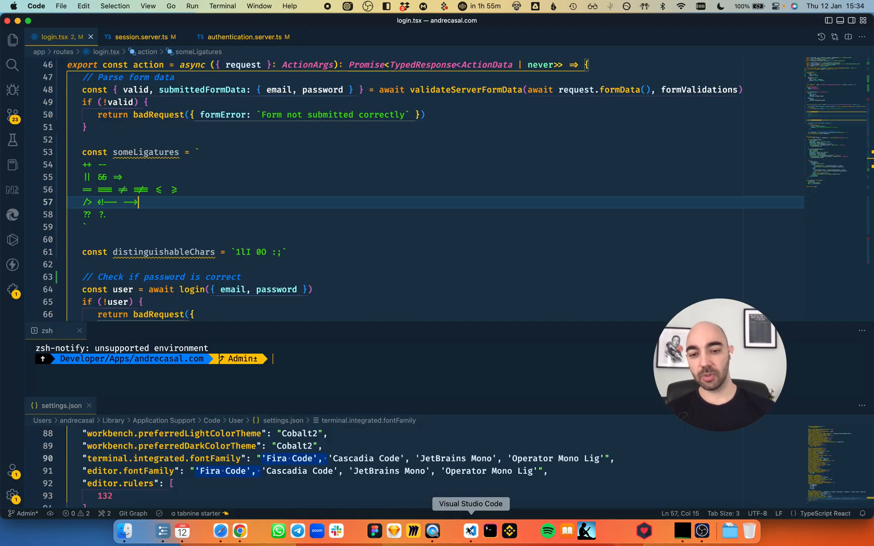
pyautogui.scroll(-3)
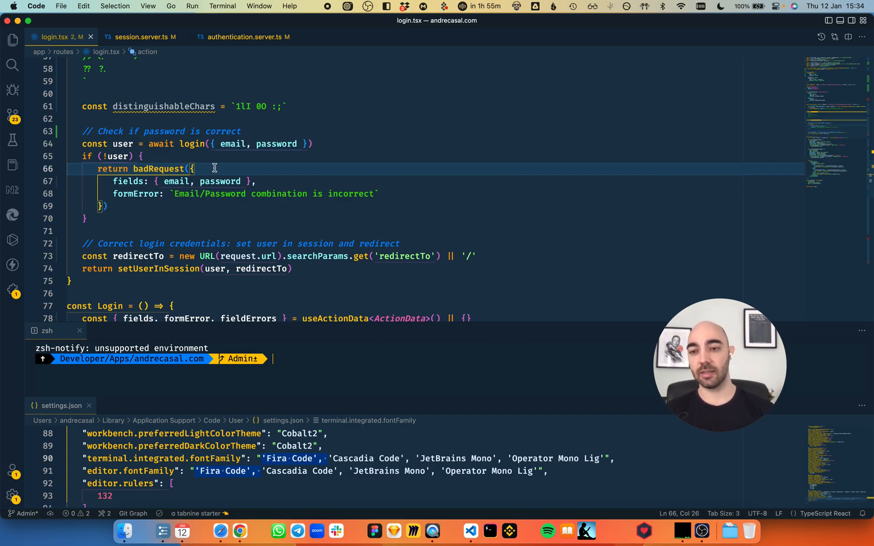
pyautogui.moveTo(108, 209)
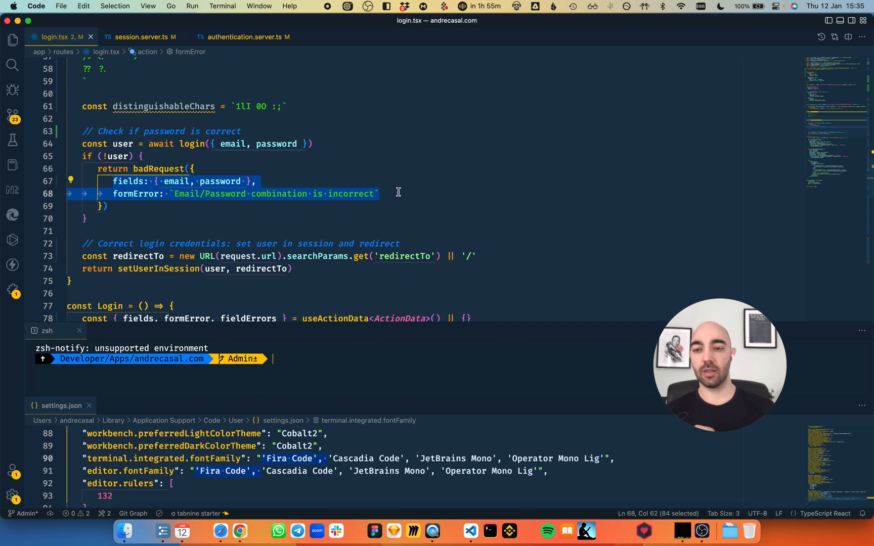
pyautogui.moveTo(304, 184)
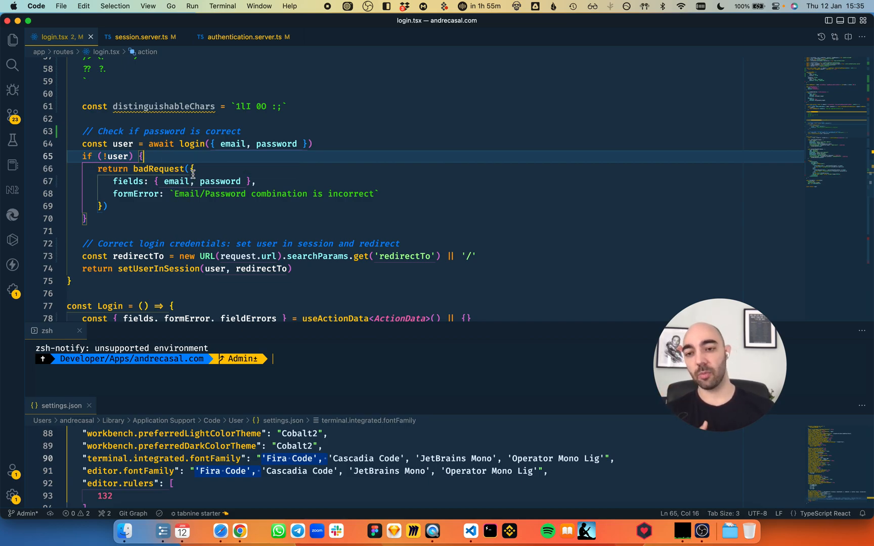
pyautogui.click(192, 168)
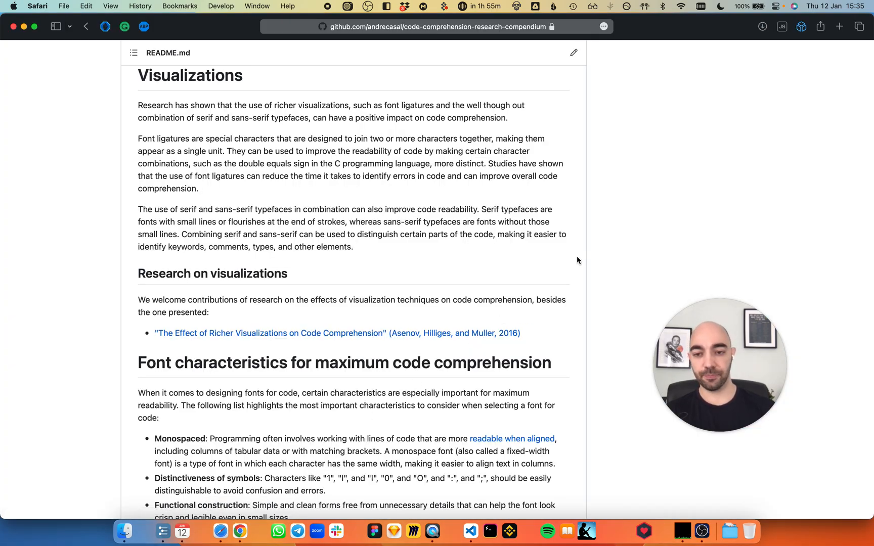
# Step: Scroll the README down to the 'Fonts that meet these criteria' table
pyautogui.scroll(-3)
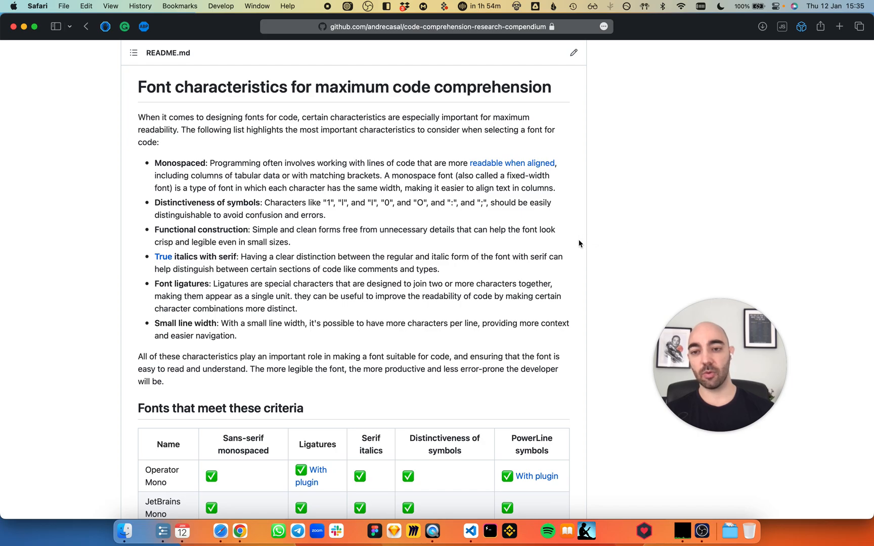
pyautogui.scroll(-3)
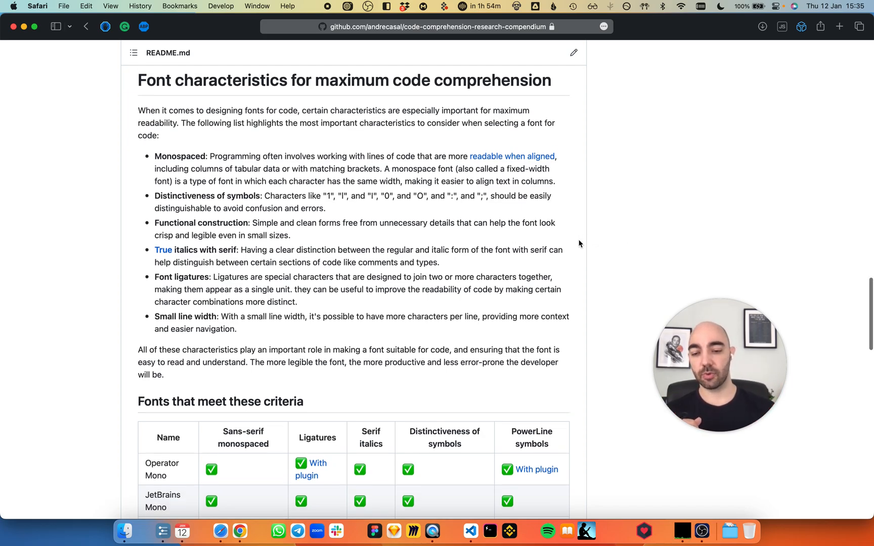
pyautogui.scroll(-3)
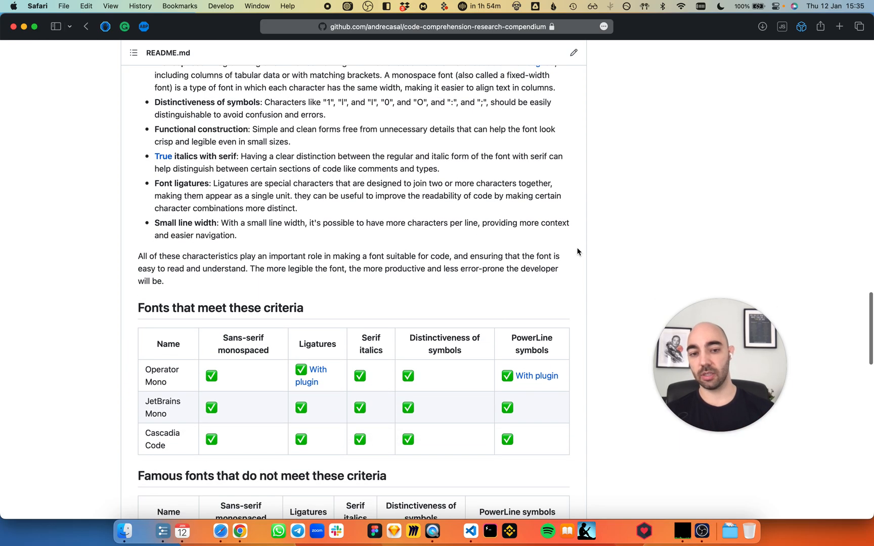
pyautogui.scroll(-3)
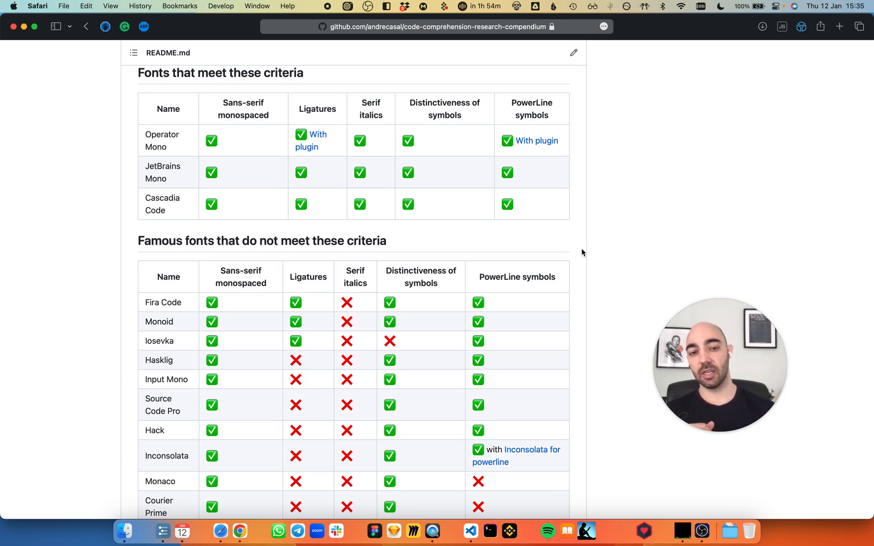
pyautogui.scroll(-3)
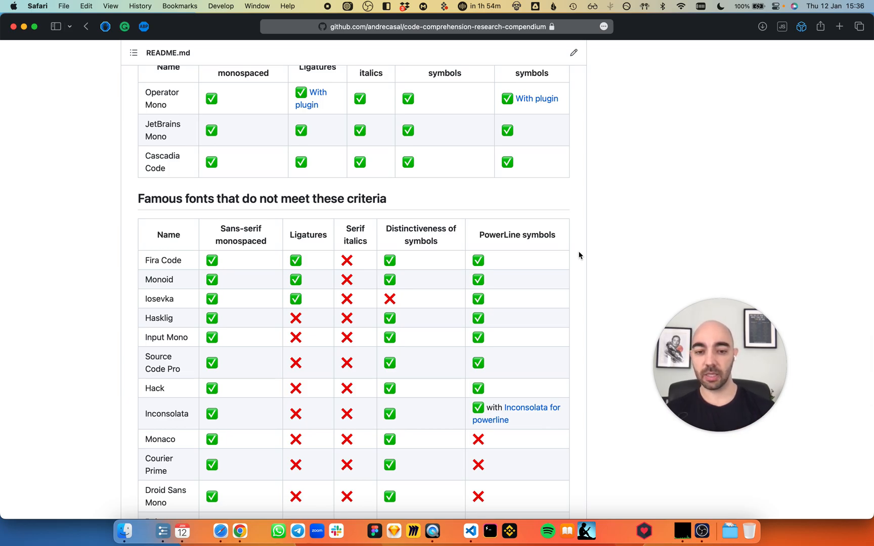
pyautogui.scroll(-3)
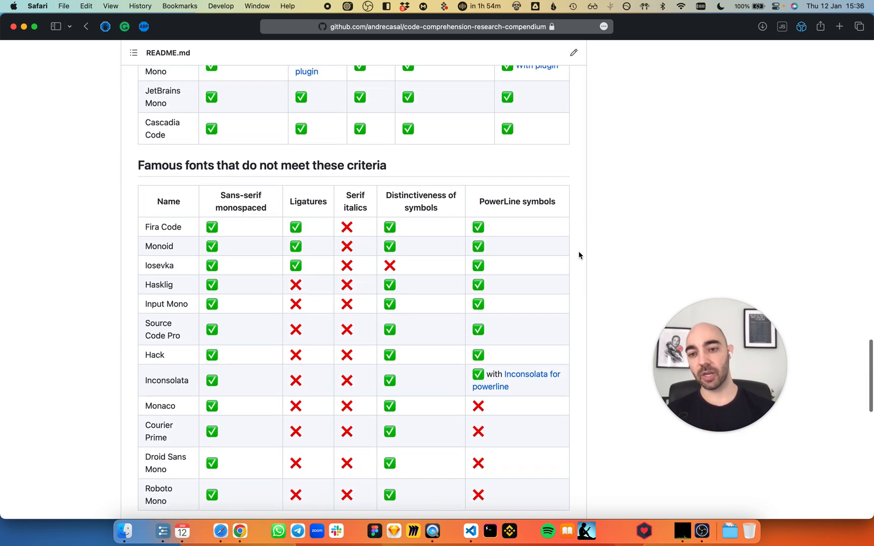
# Step: Continue to the 'Famous fonts that do not meet these criteria' table and select a word in it
pyautogui.scroll(3)
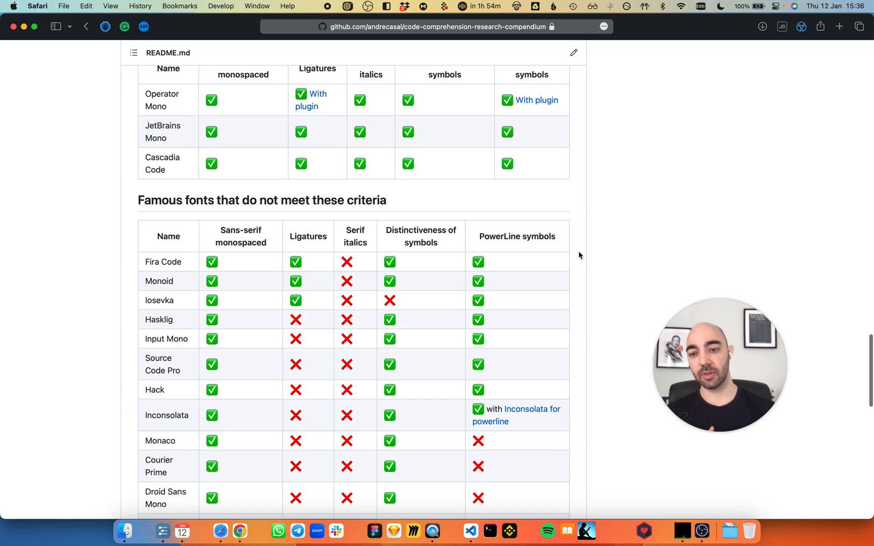
pyautogui.scroll(-3)
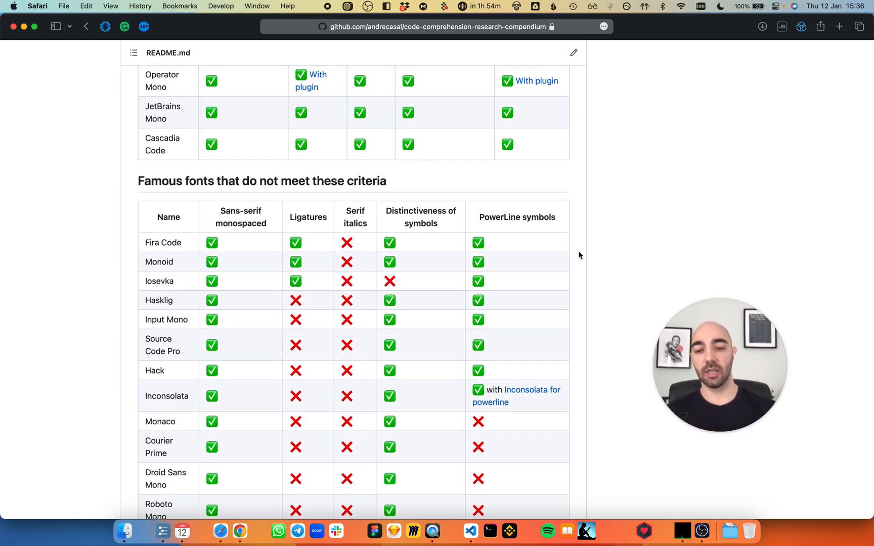
pyautogui.scroll(-3)
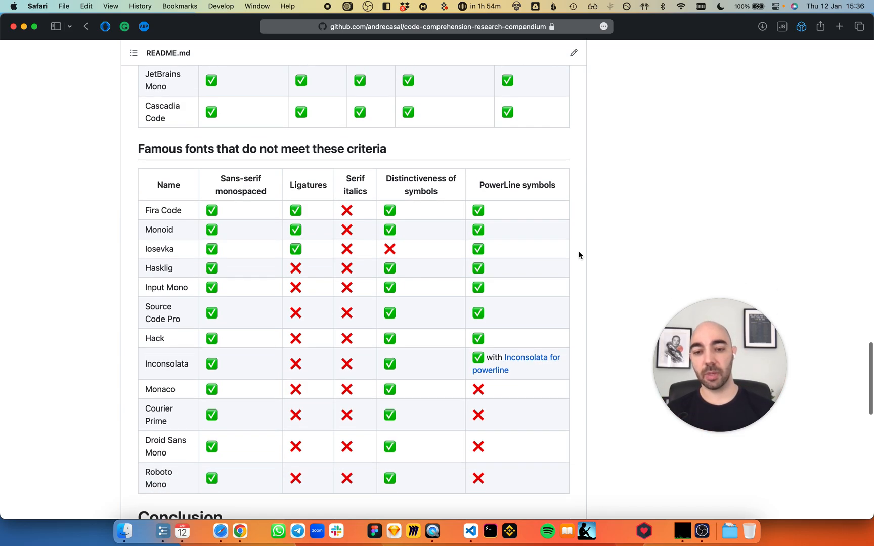
pyautogui.scroll(-3)
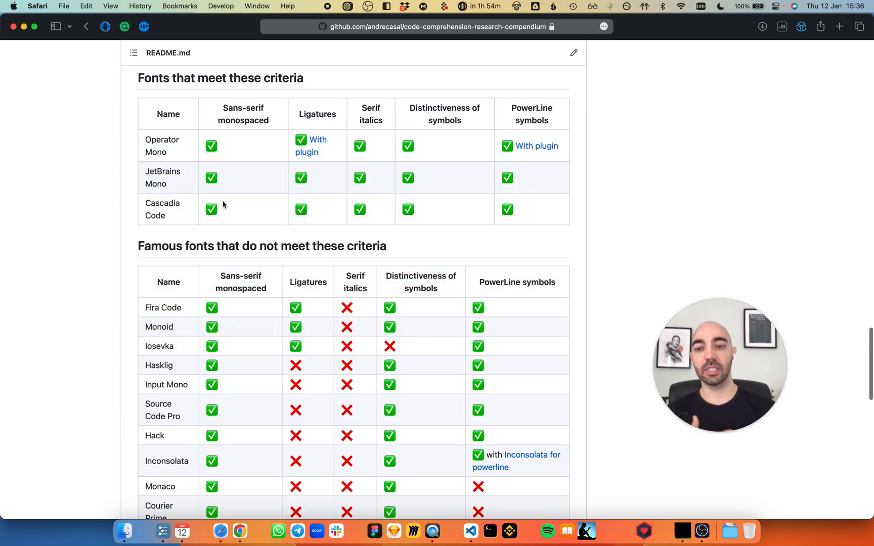
pyautogui.moveTo(581, 228)
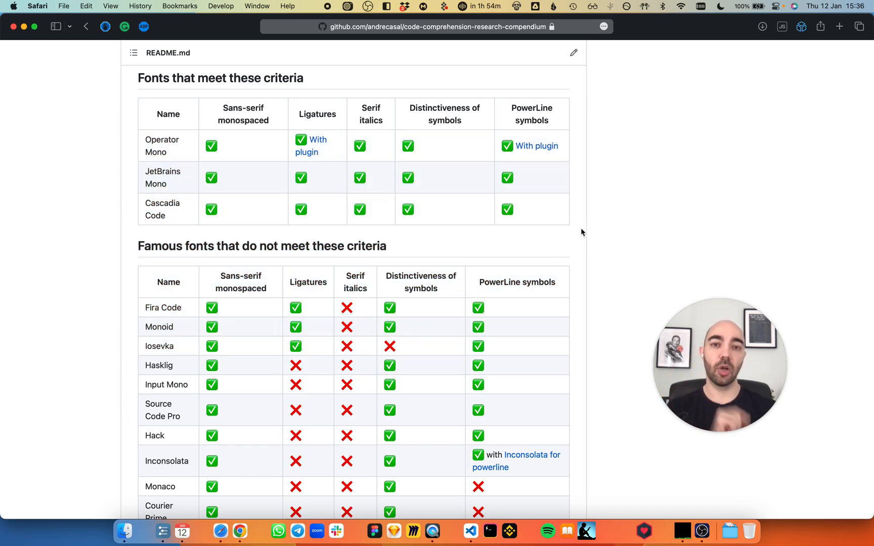
pyautogui.doubleClick(163, 307)
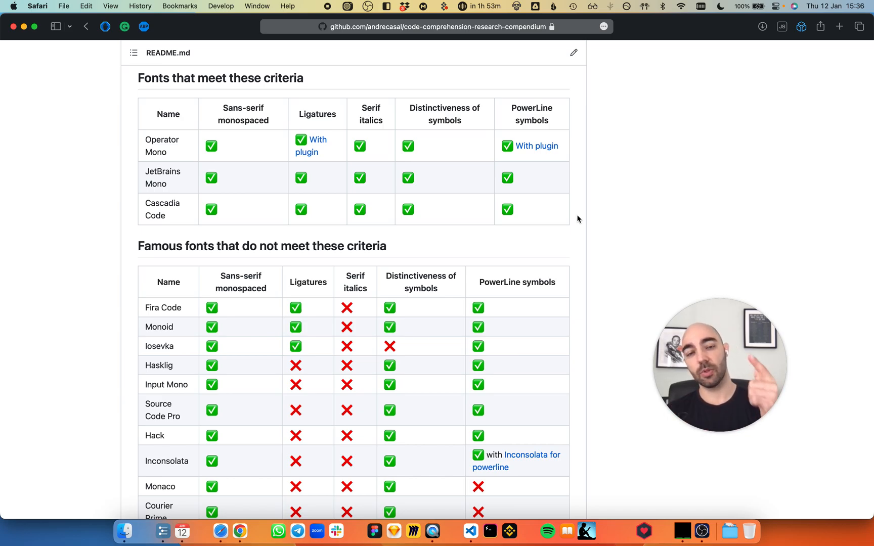
pyautogui.moveTo(496, 500)
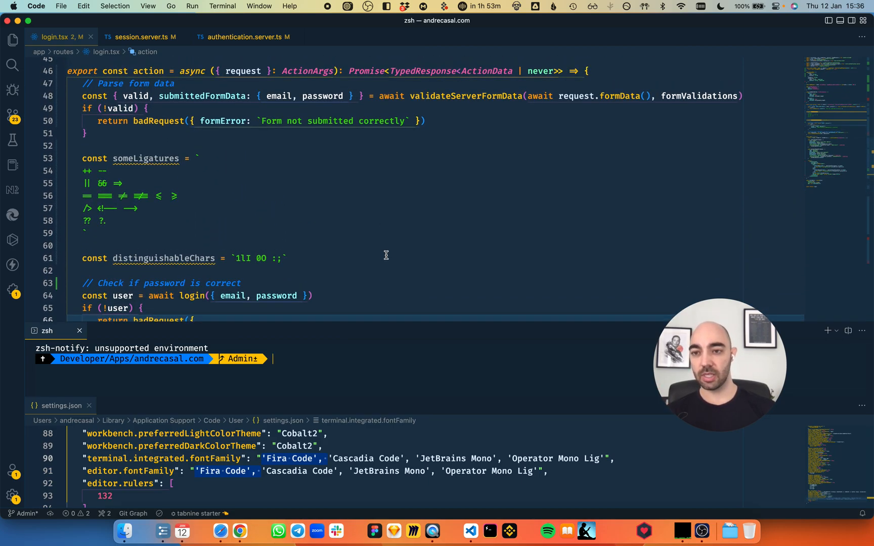
pyautogui.scroll(-3)
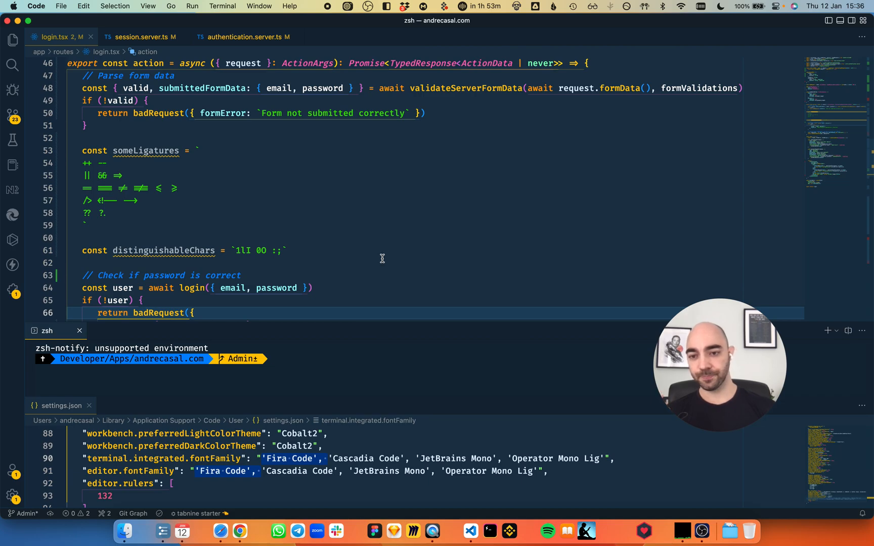
pyautogui.click(166, 226)
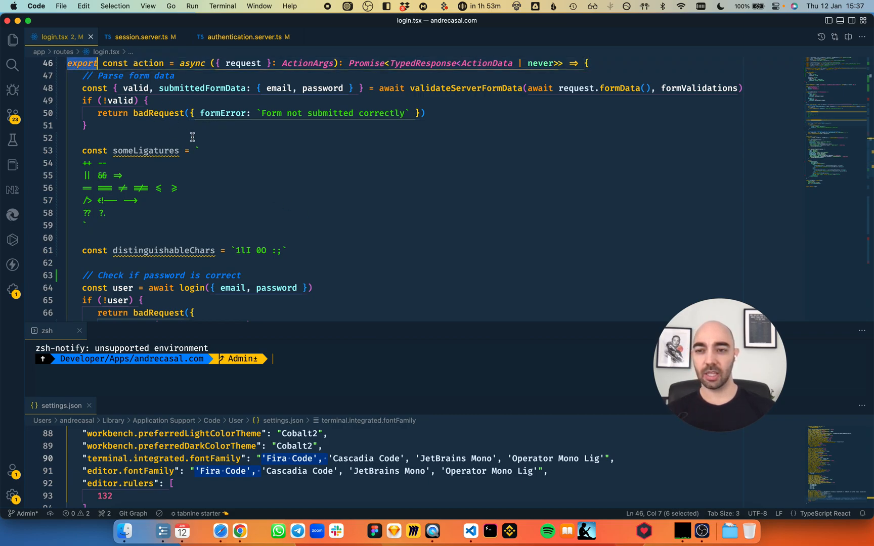
pyautogui.doubleClick(306, 63)
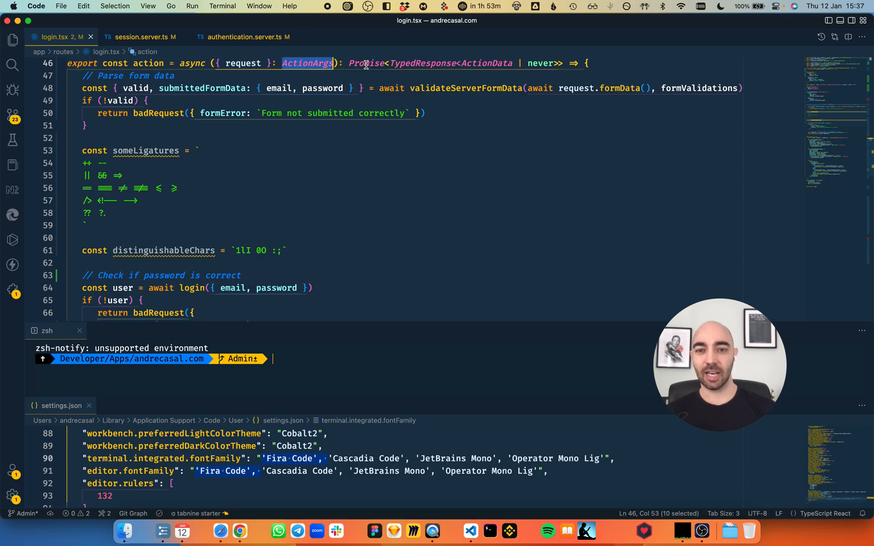
pyautogui.doubleClick(487, 62)
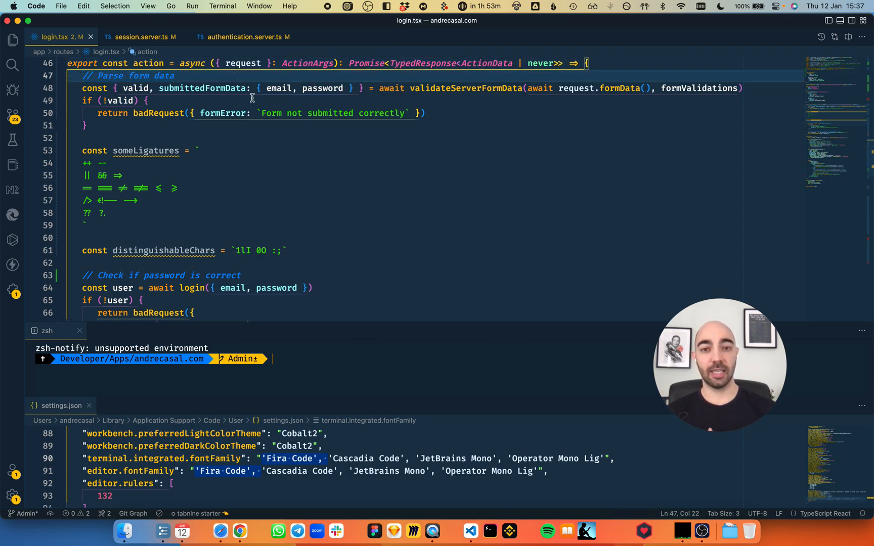
pyautogui.moveTo(358, 134)
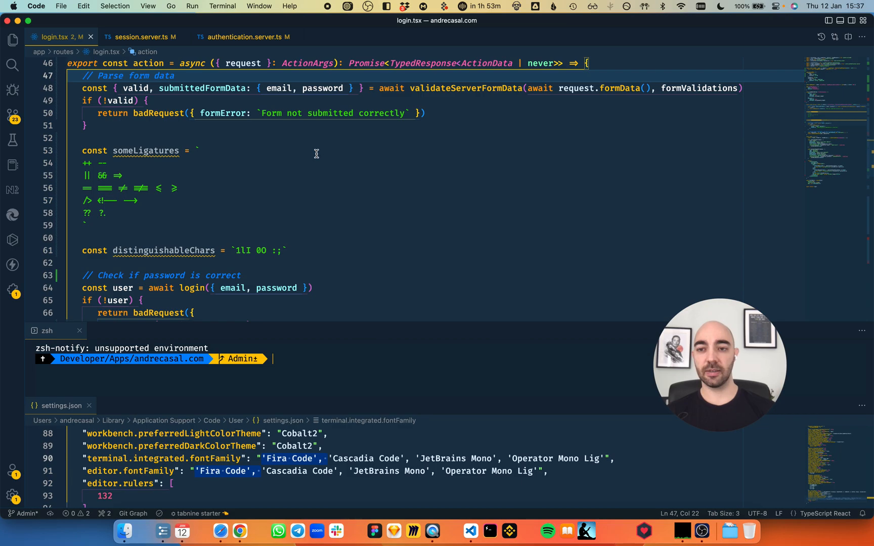
pyautogui.moveTo(325, 154)
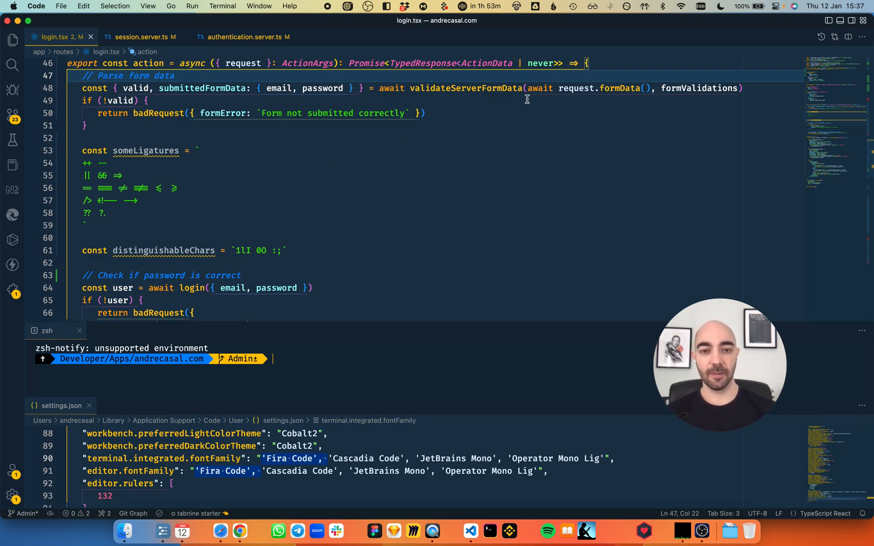
pyautogui.doubleClick(499, 88)
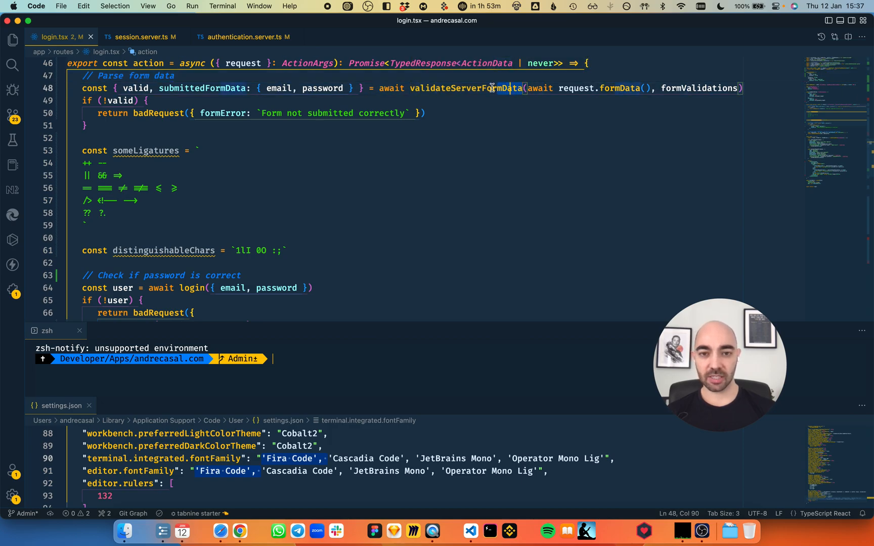
pyautogui.doubleClick(465, 88)
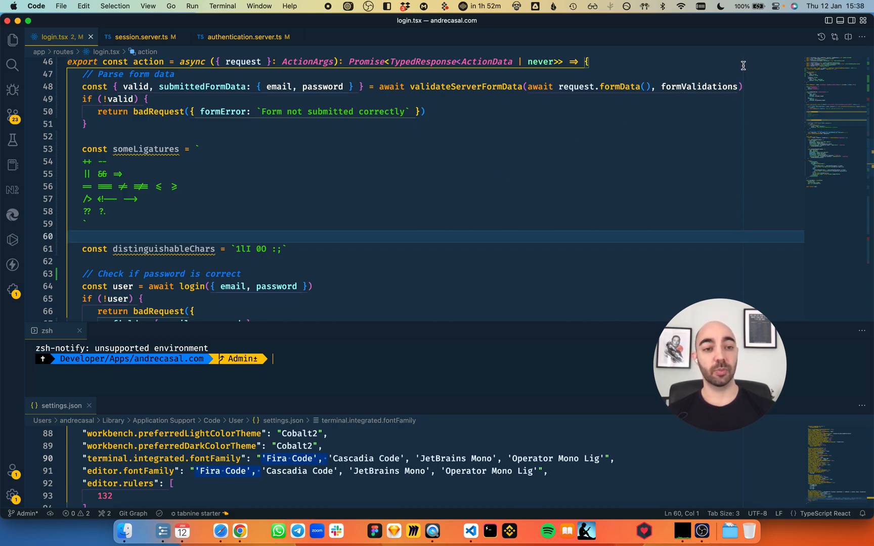
pyautogui.moveTo(728, 90)
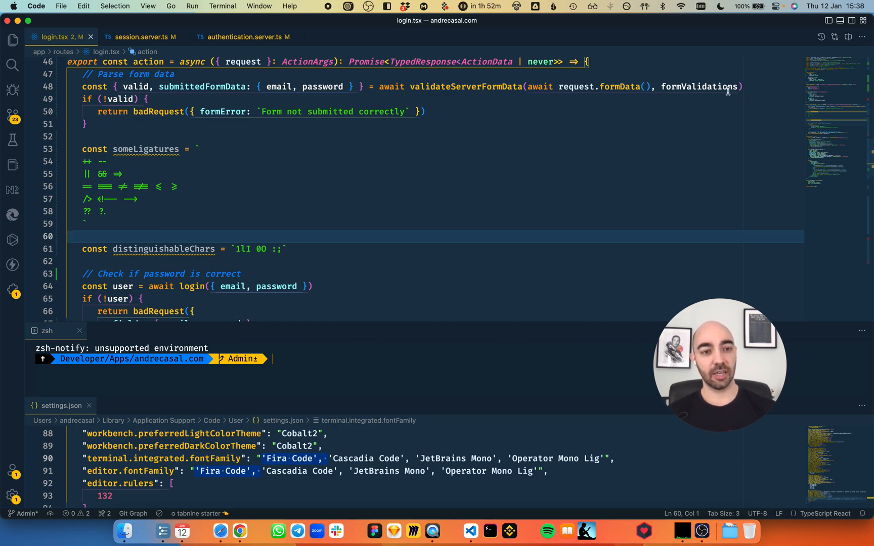
pyautogui.moveTo(485, 148)
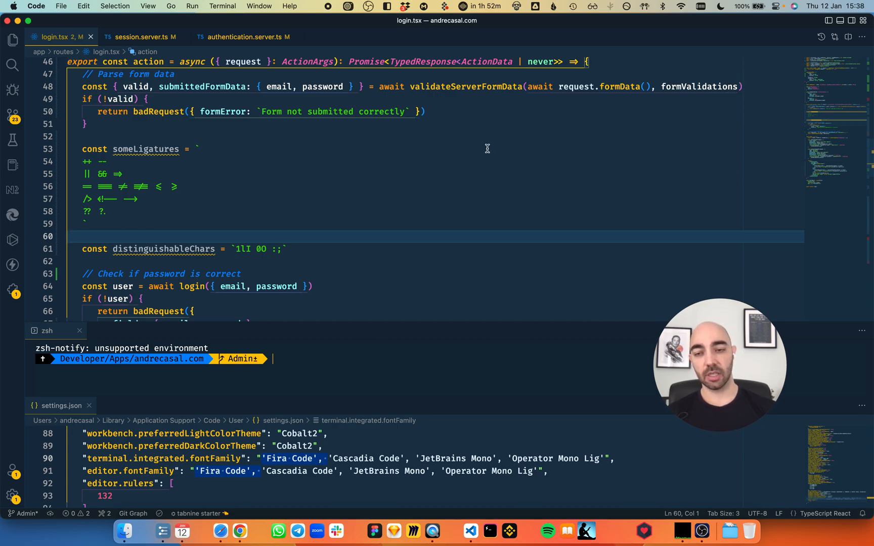
pyautogui.moveTo(698, 86)
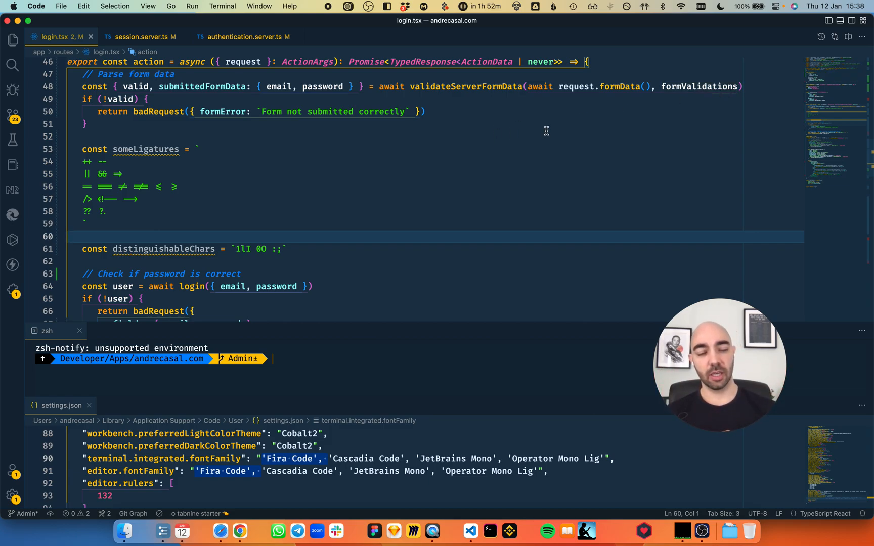
pyautogui.moveTo(540, 112)
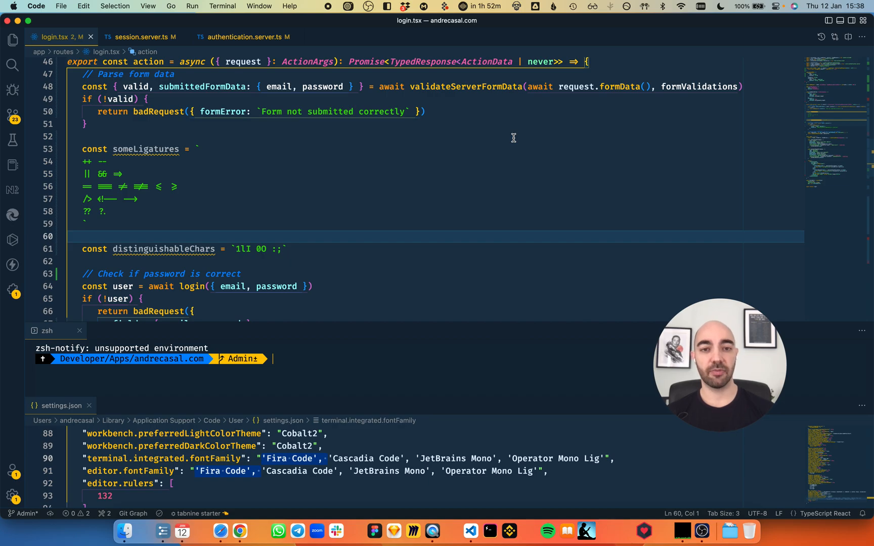
pyautogui.moveTo(686, 145)
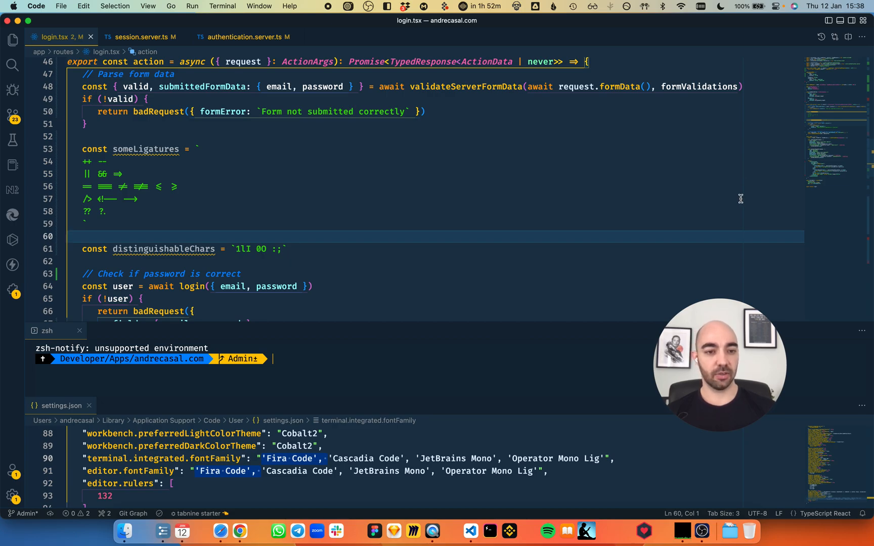
pyautogui.moveTo(756, 286)
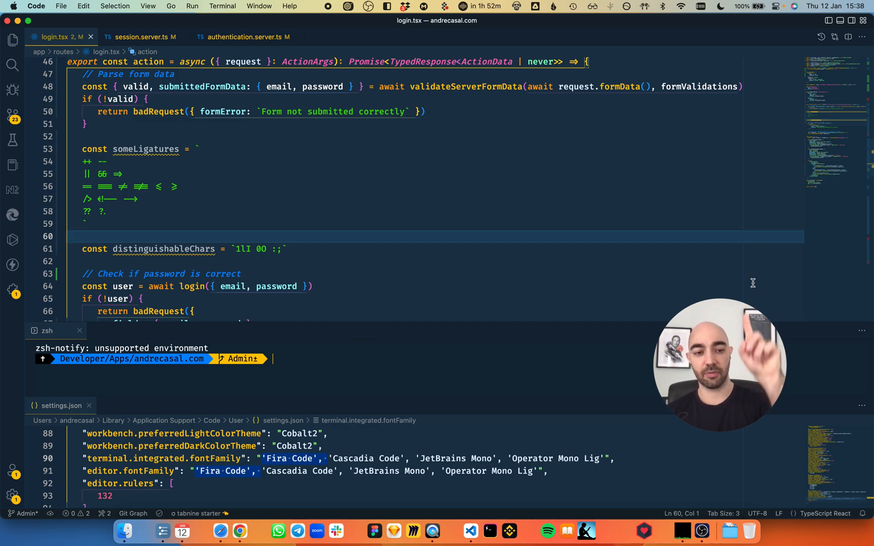
pyautogui.moveTo(620, 174)
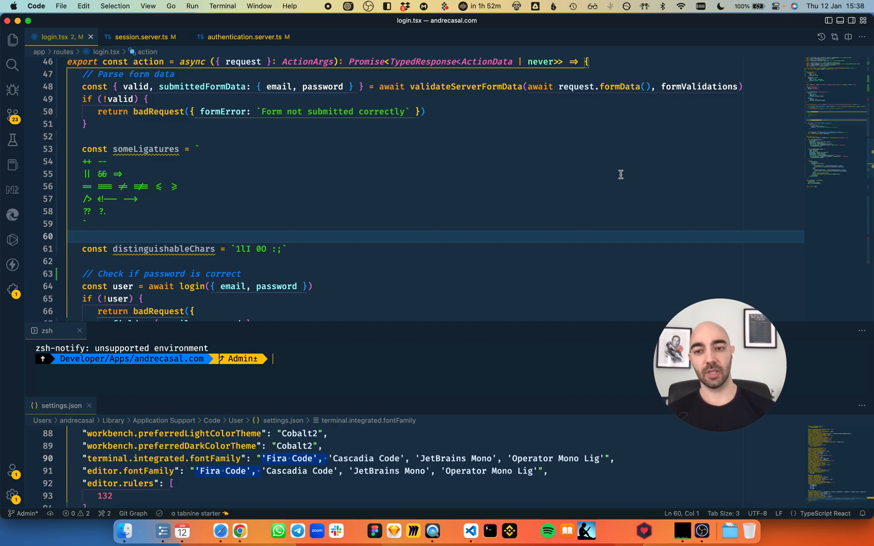
pyautogui.moveTo(372, 171)
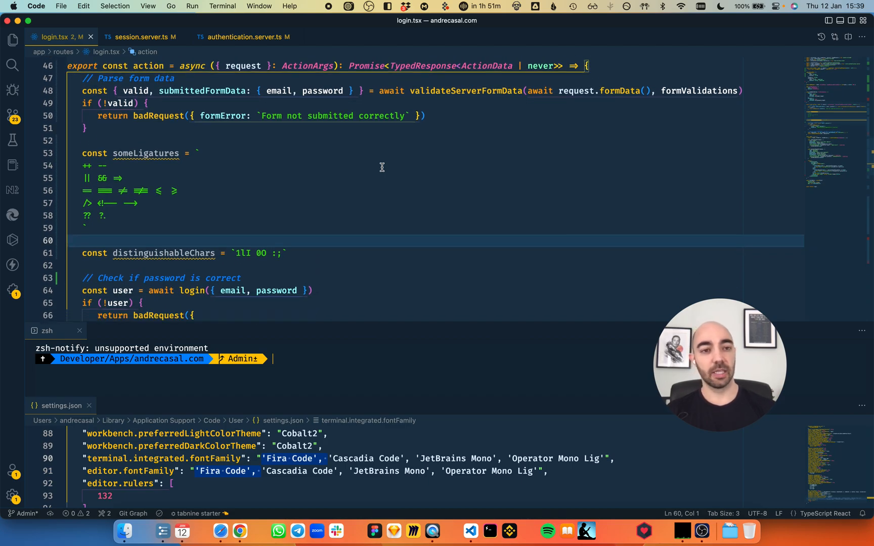
pyautogui.moveTo(537, 188)
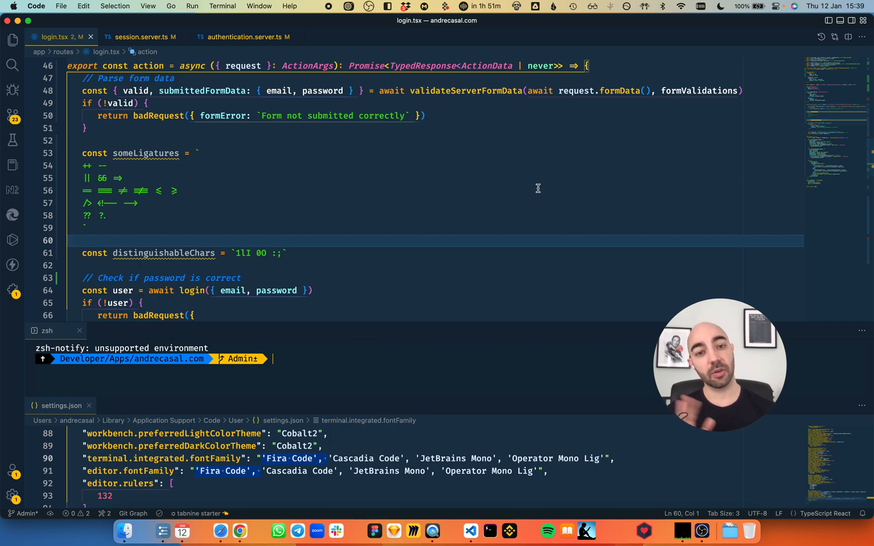
pyautogui.moveTo(288, 337)
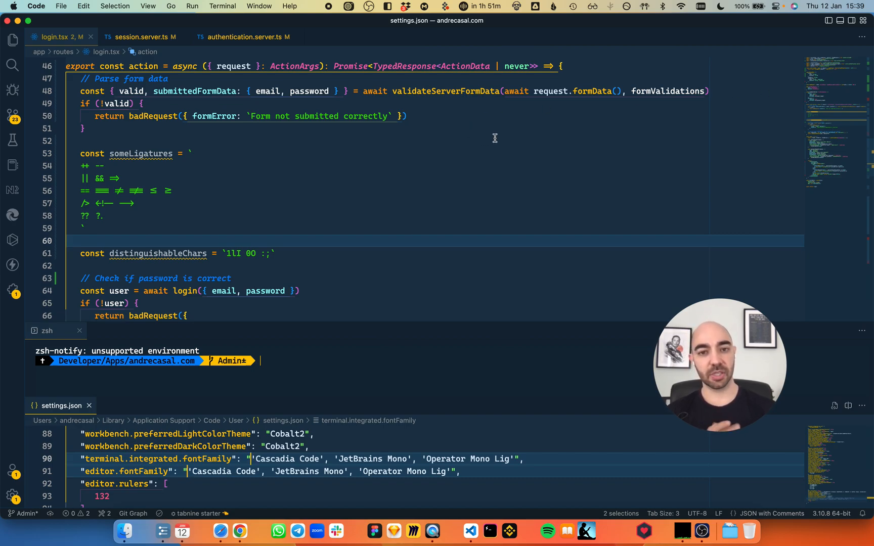
pyautogui.moveTo(479, 149)
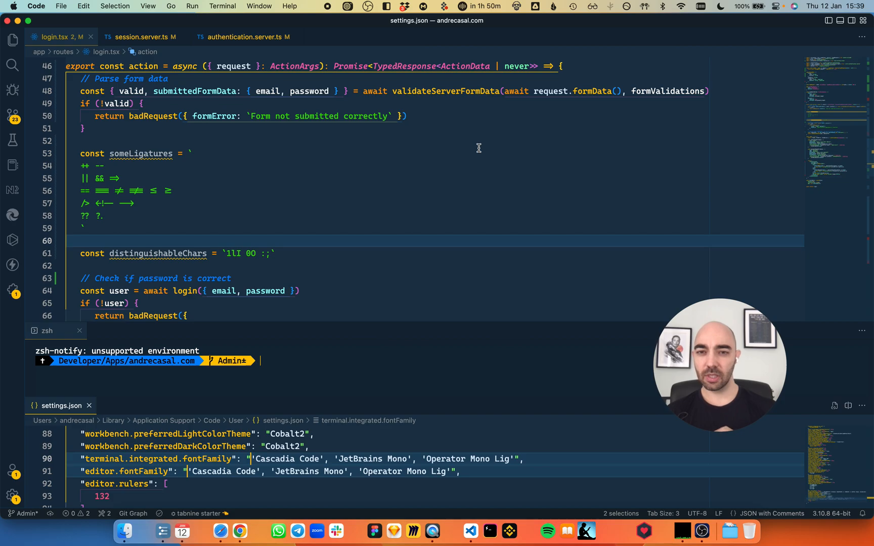
pyautogui.moveTo(482, 143)
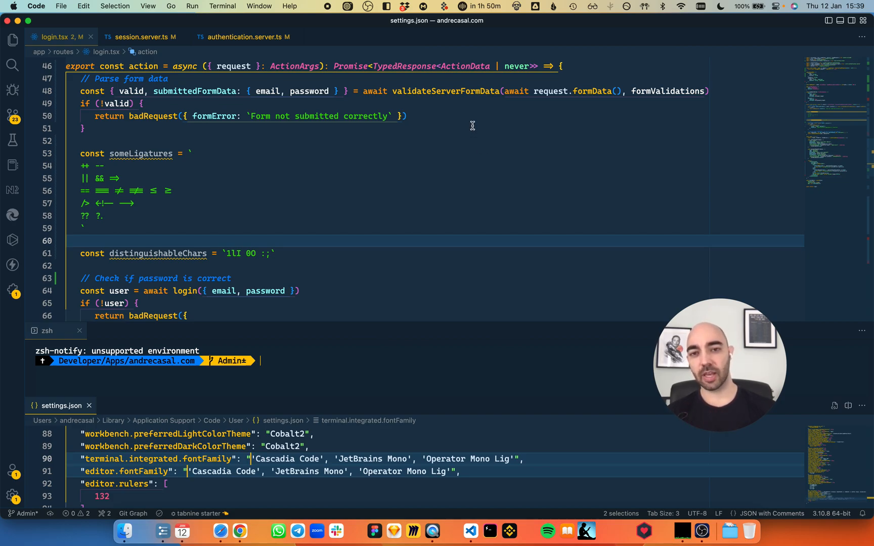
# Step: Inspect how TypedResponse and the ligature samples render in login.tsx after dropping Fira Code
pyautogui.doubleClick(401, 66)
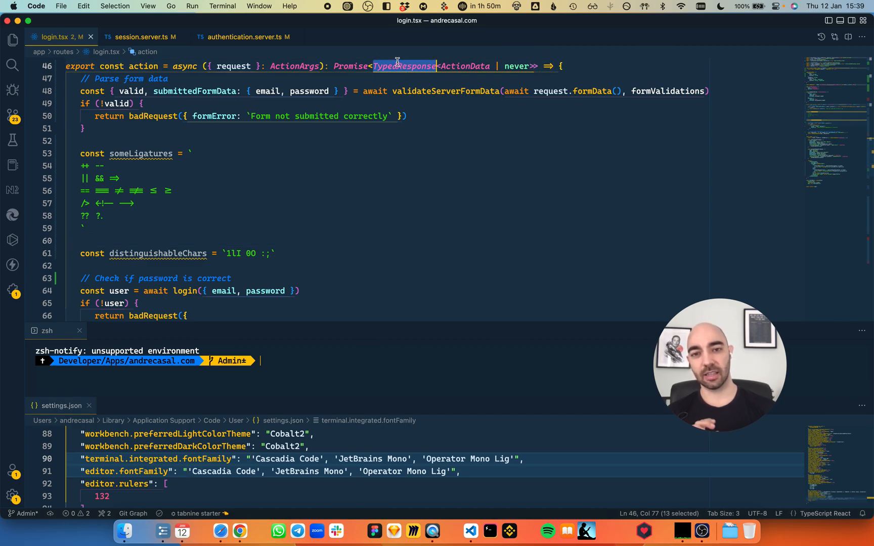
pyautogui.moveTo(419, 81)
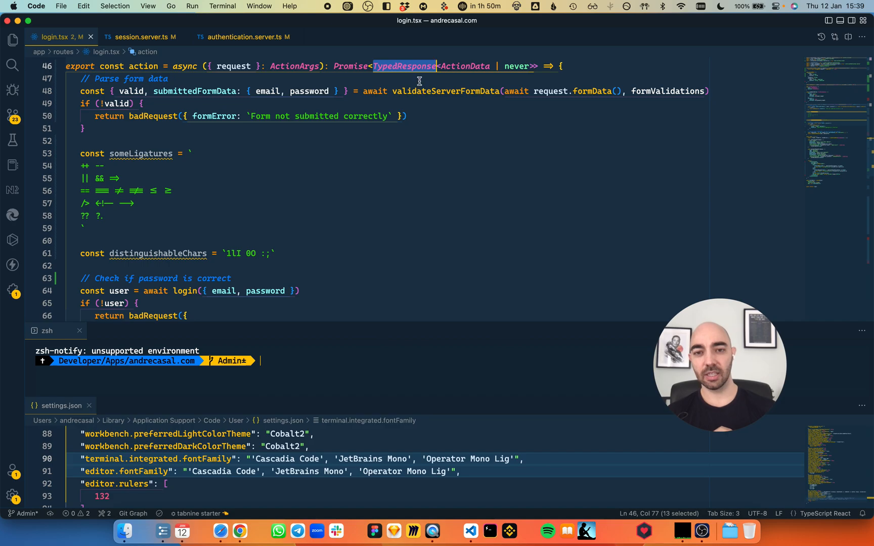
pyautogui.moveTo(455, 114)
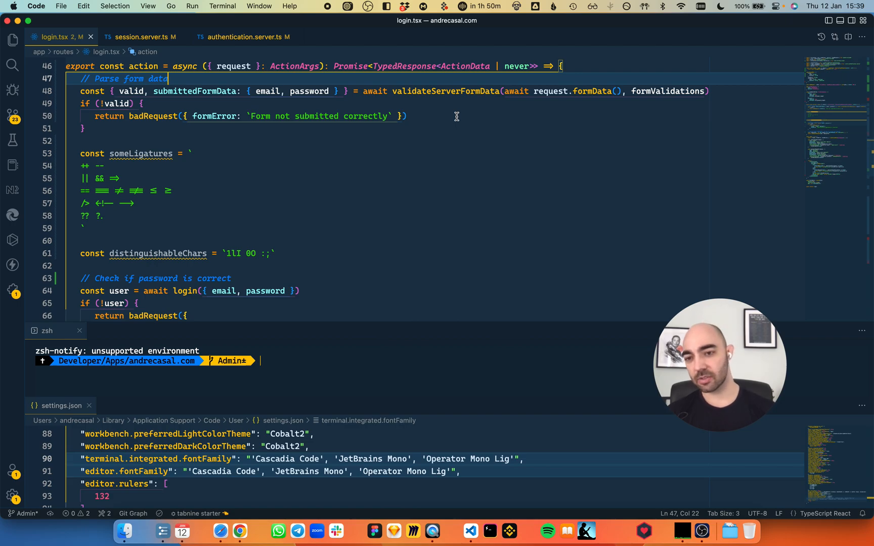
pyautogui.moveTo(199, 221)
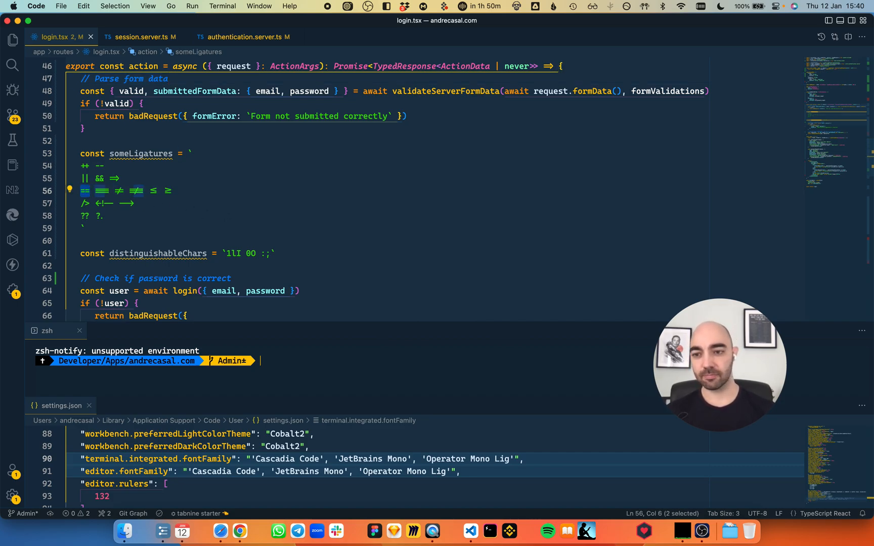
pyautogui.click(228, 254)
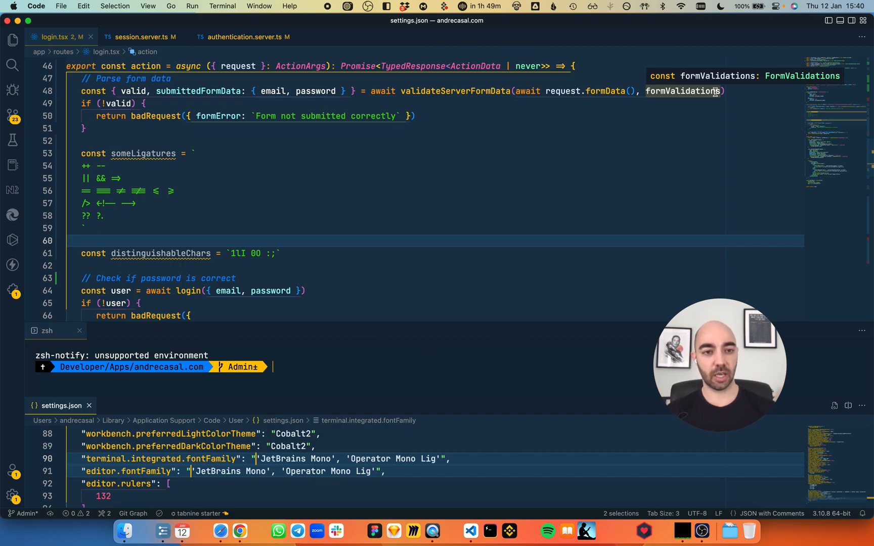
pyautogui.moveTo(509, 91)
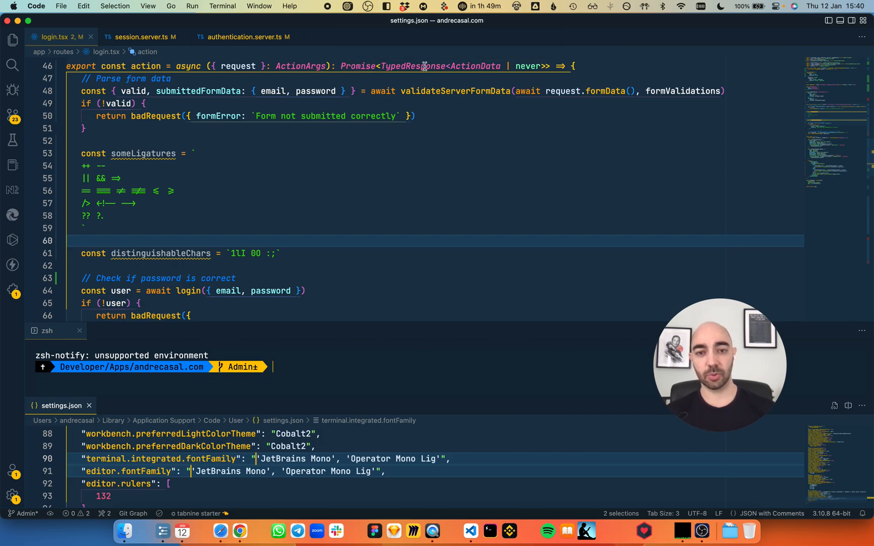
pyautogui.moveTo(413, 66)
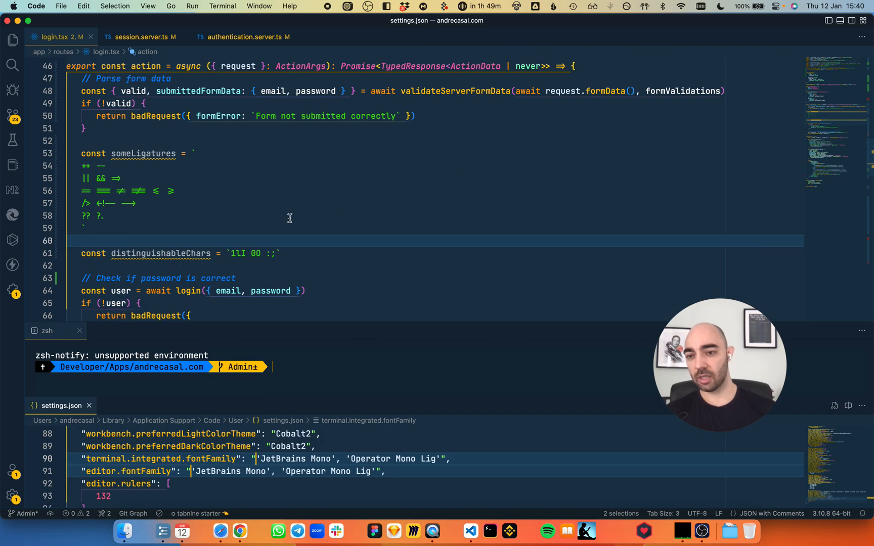
pyautogui.moveTo(256, 184)
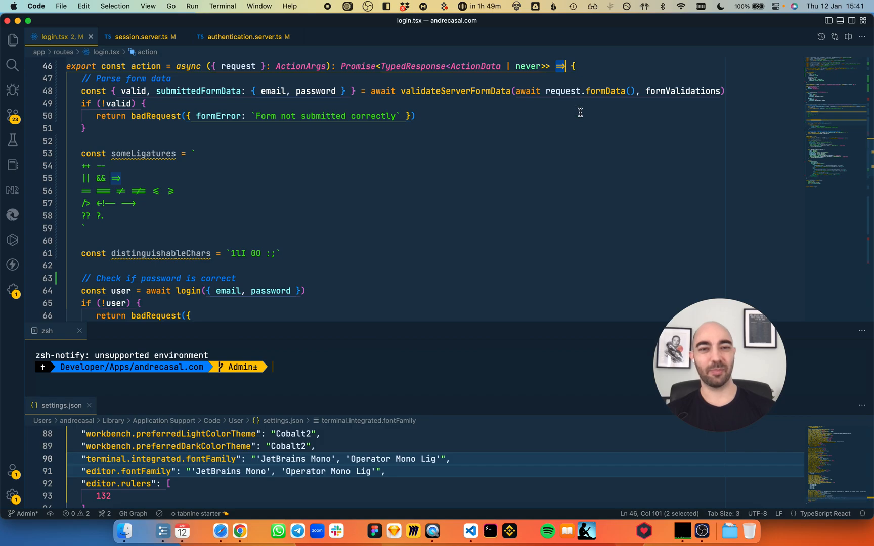
# Step: Check the arrow ligature rendering in login.tsx with JetBrains Mono as the font
pyautogui.click(224, 165)
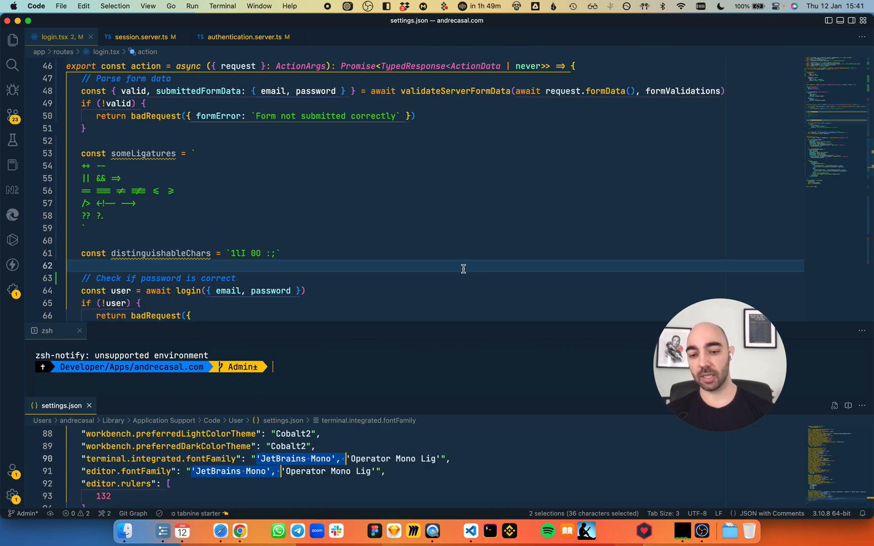
pyautogui.moveTo(586, 196)
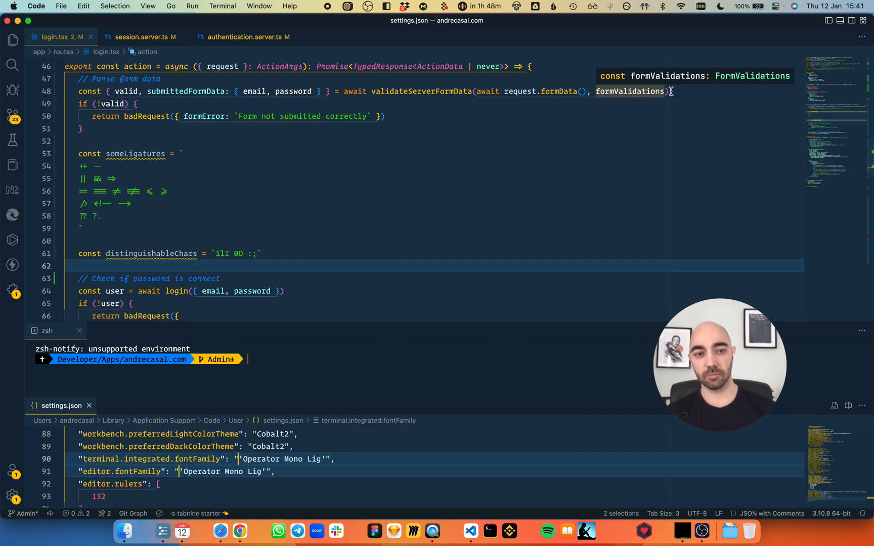
pyautogui.moveTo(357, 136)
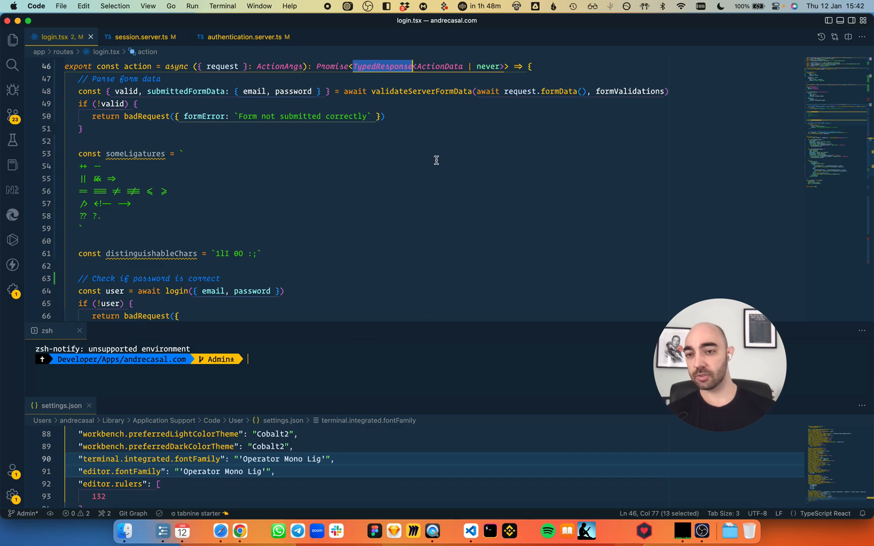
pyautogui.moveTo(429, 163)
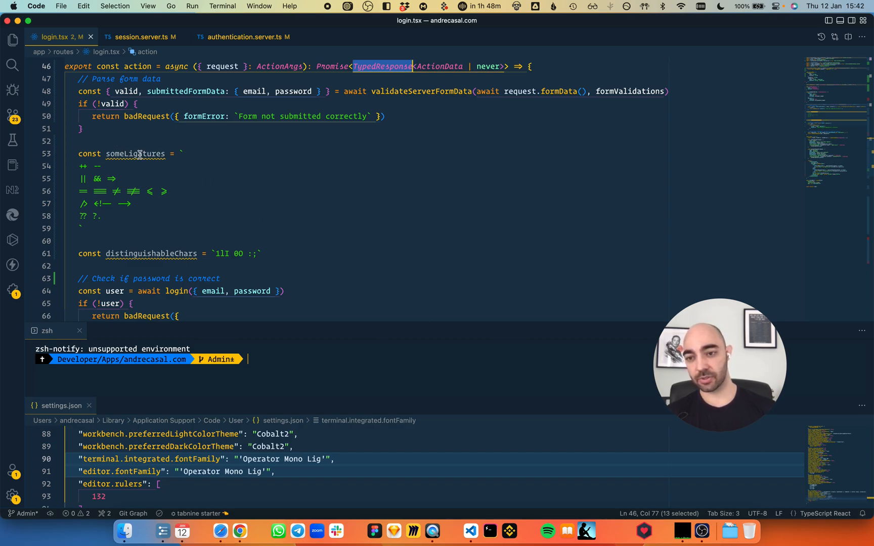
pyautogui.moveTo(81, 166)
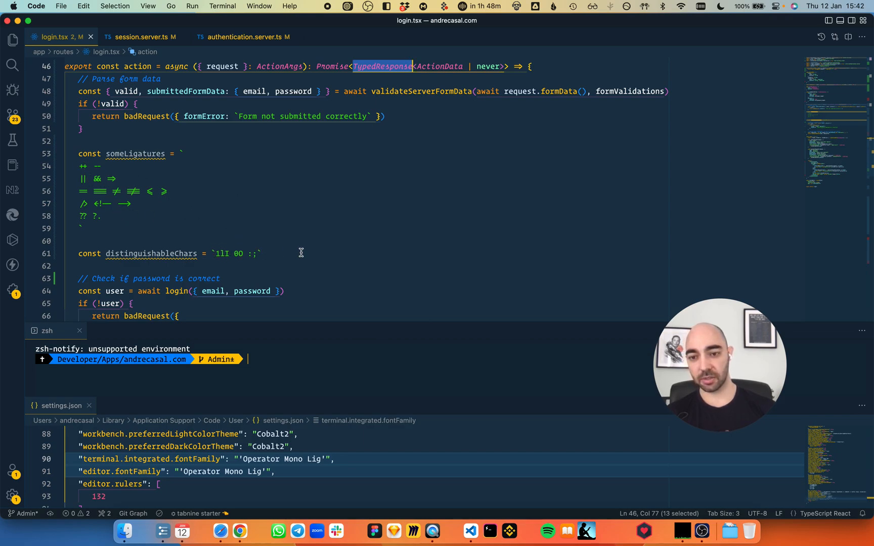
pyautogui.moveTo(358, 252)
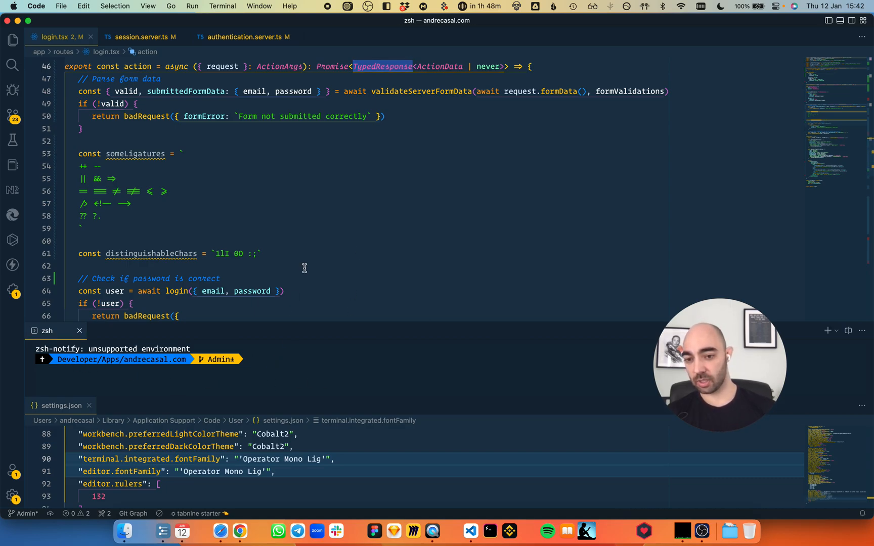
# Step: Focus the integrated terminal to verify it renders in Operator Mono Lig
pyautogui.click(333, 266)
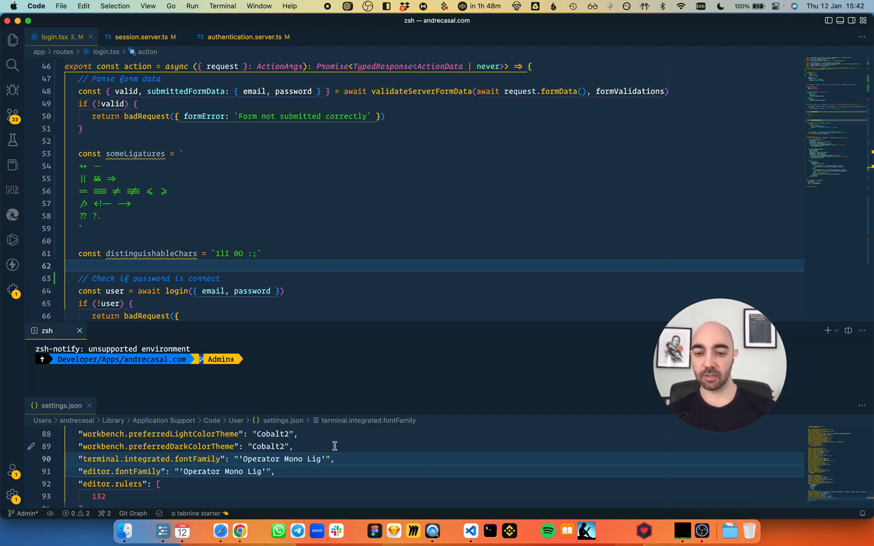
# Step: Retype 'Fira Code', 'Cascadia Code', 'JetBrains Mono' before Operator Mono Lig in the fontFamily settings and save
pyautogui.write("'JetBrains Mono', '")
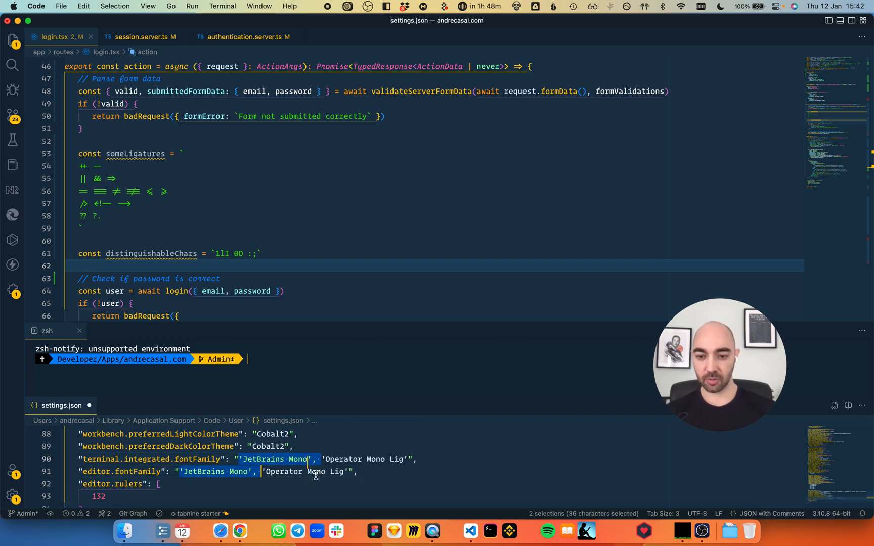
pyautogui.write("Fira Code', 'Cascadia Code',")
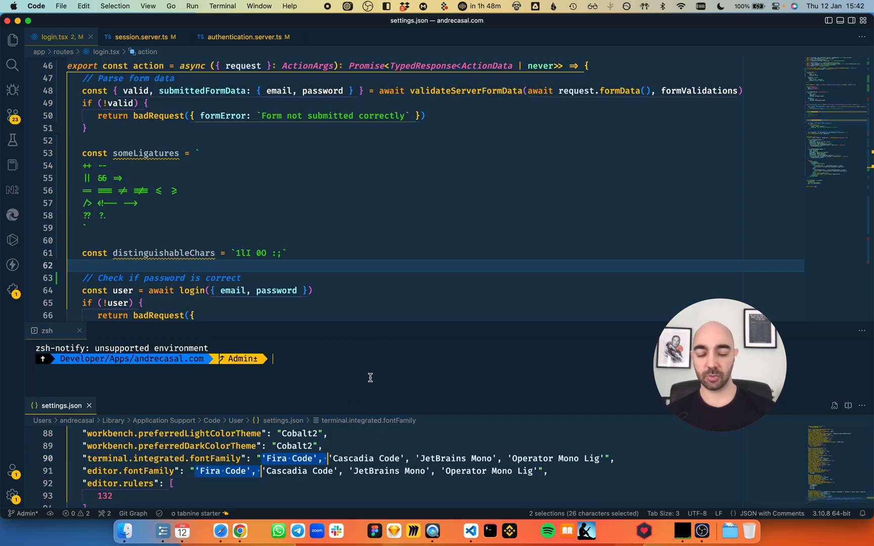
pyautogui.press('Delete')
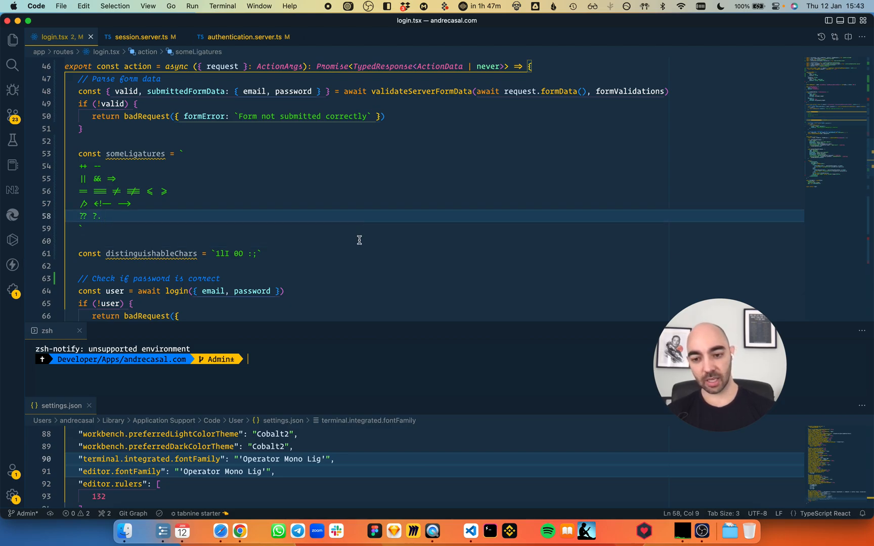
pyautogui.moveTo(365, 243)
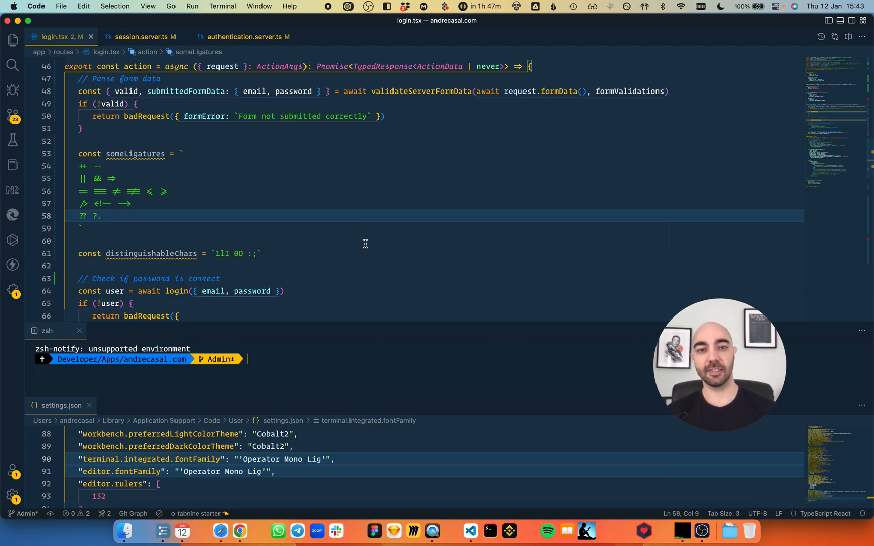